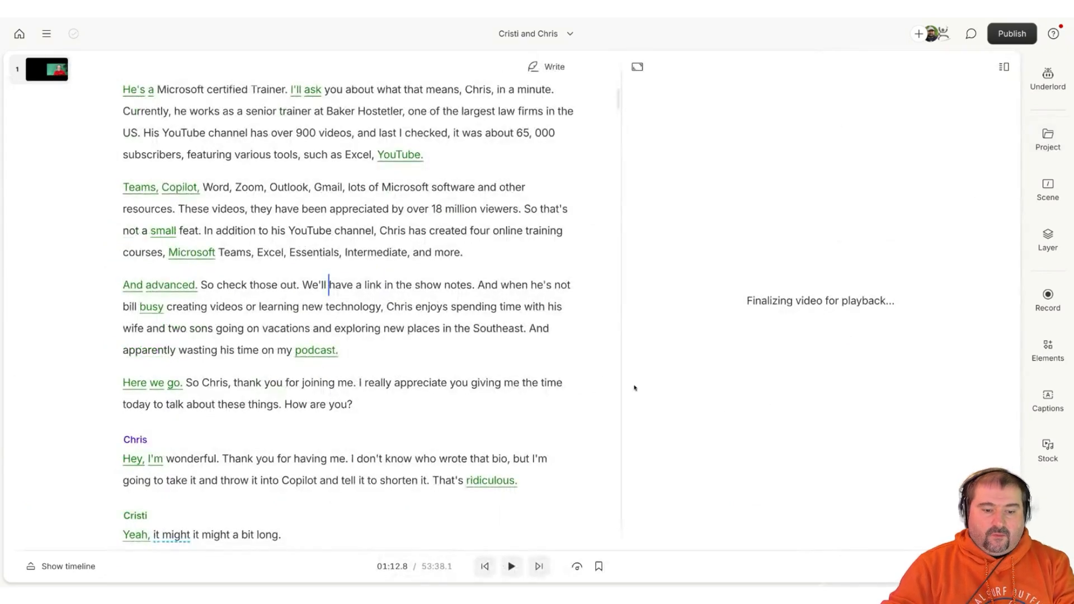
Step: Show the timeline beneath the transcript and activate the Slip tool
left_click(512, 567)
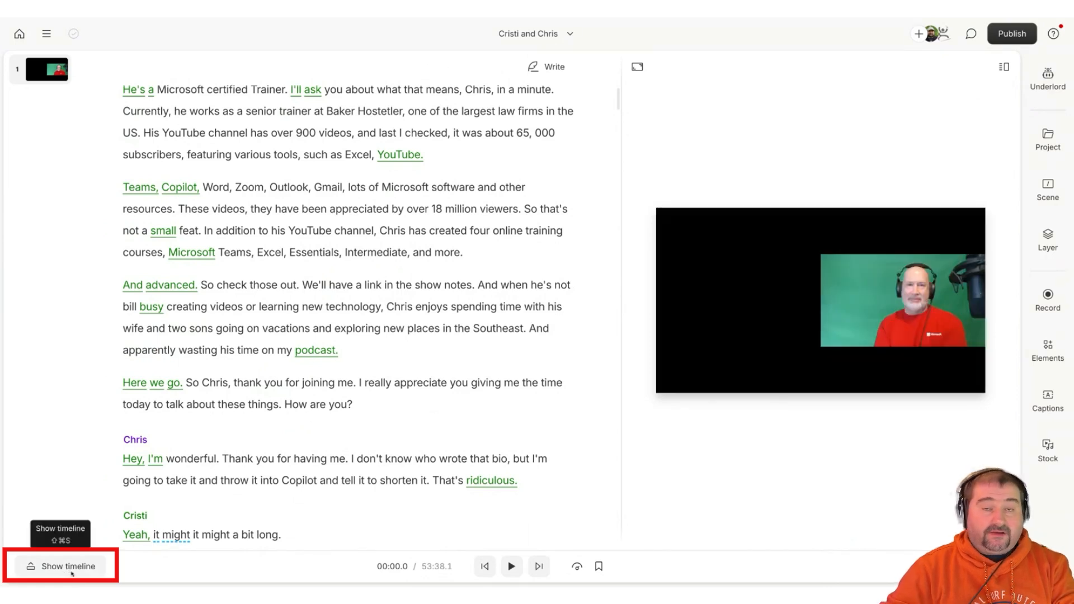
left_click(60, 567)
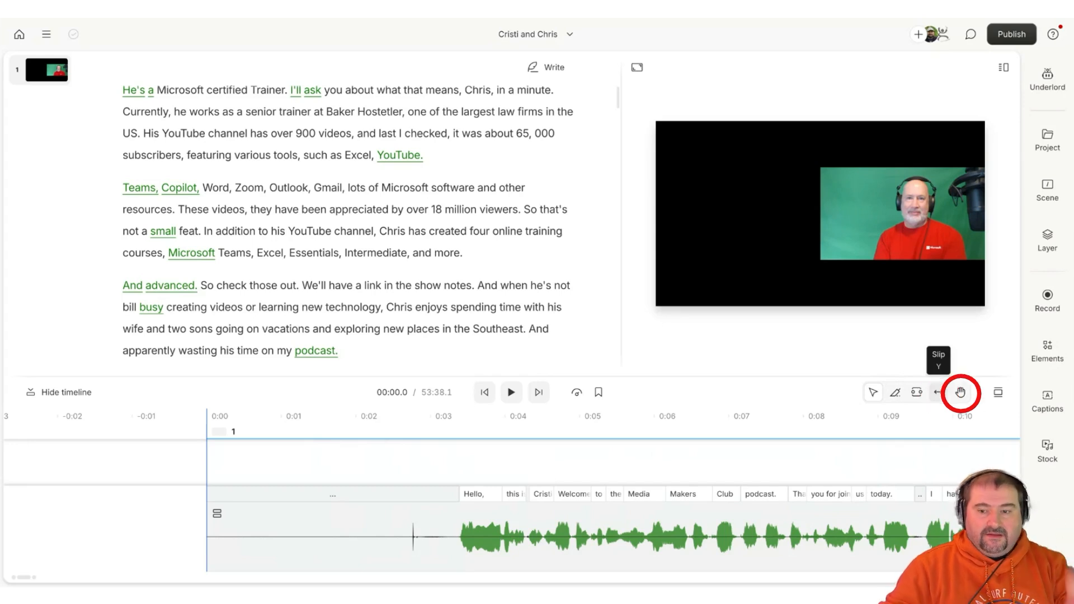
mouse_move(961, 392)
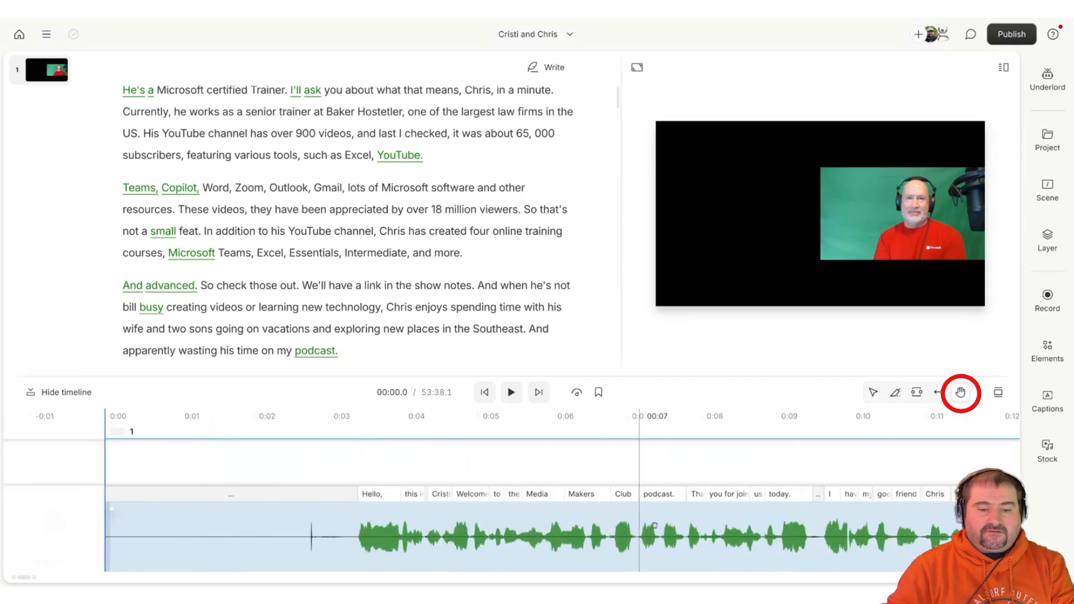
scroll("right", 3)
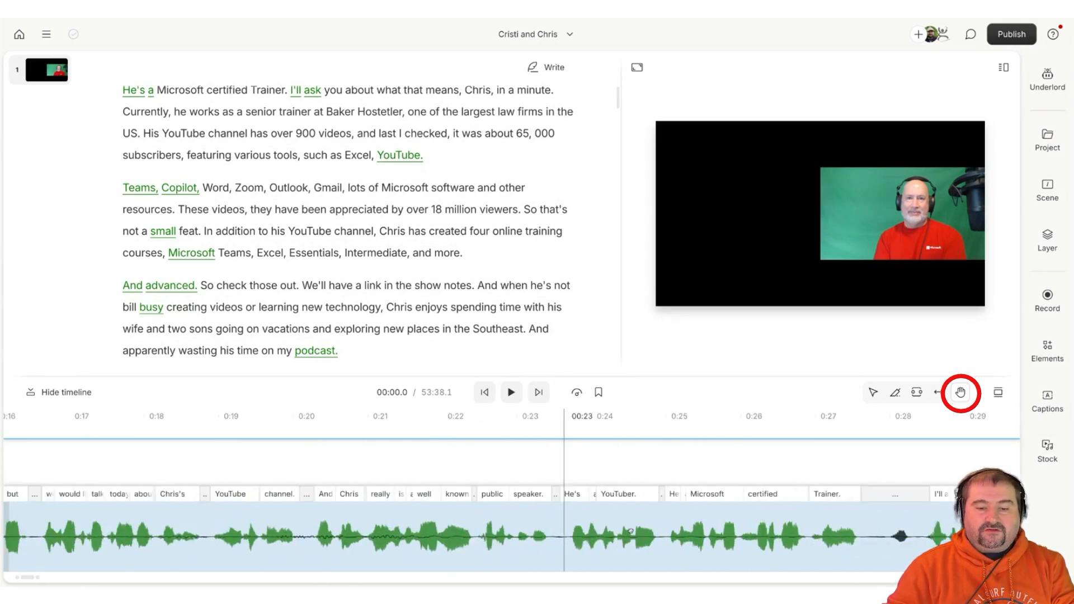
scroll("right", 3)
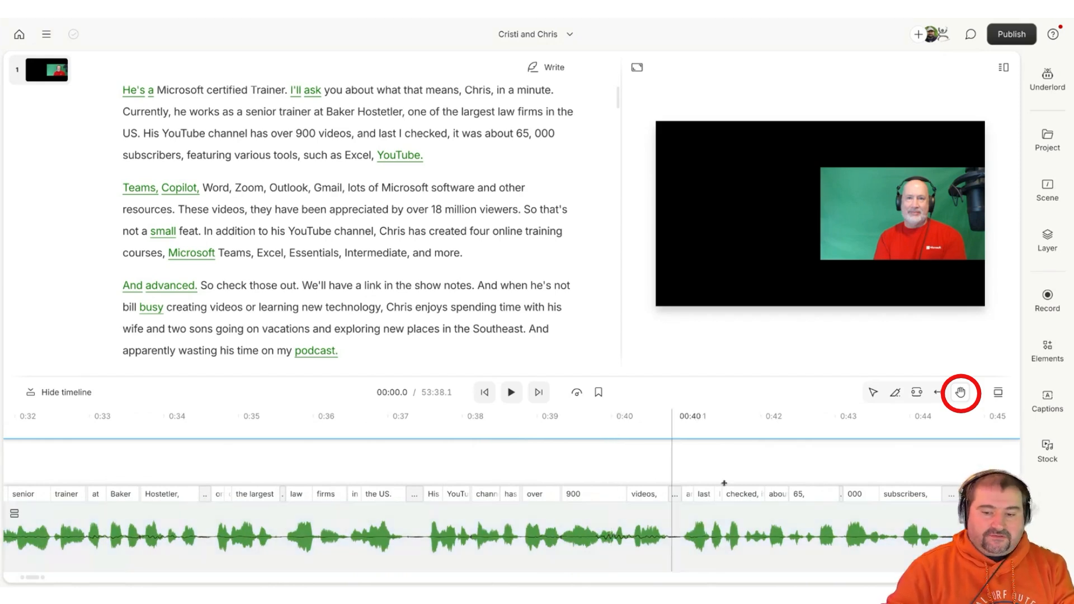
left_click(873, 392)
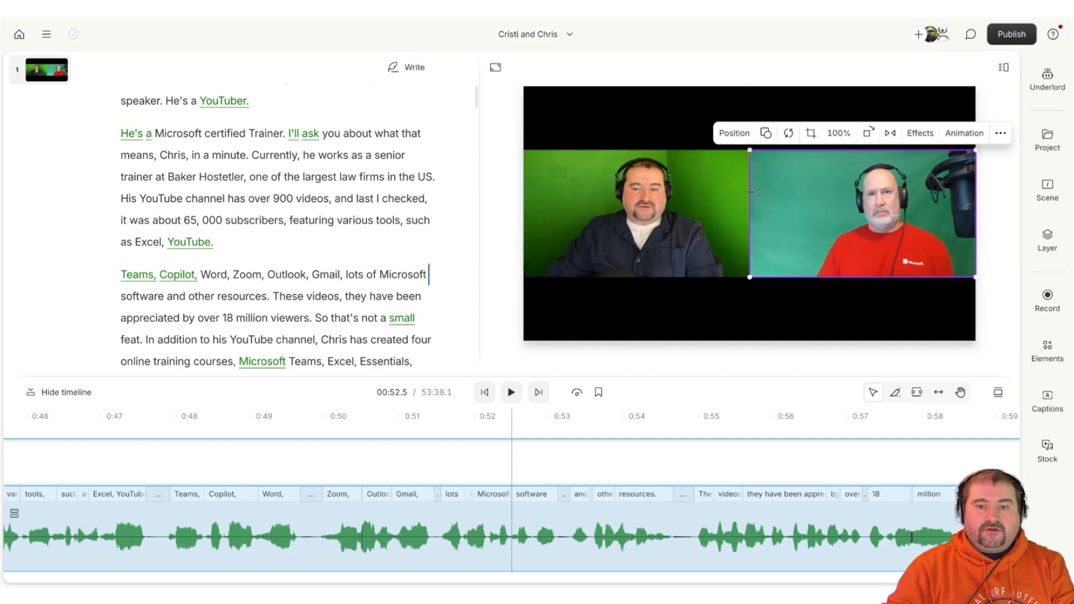
Step: Insert a scene break so the YouTube-channel sentence becomes its own third scene
left_click(810, 133)
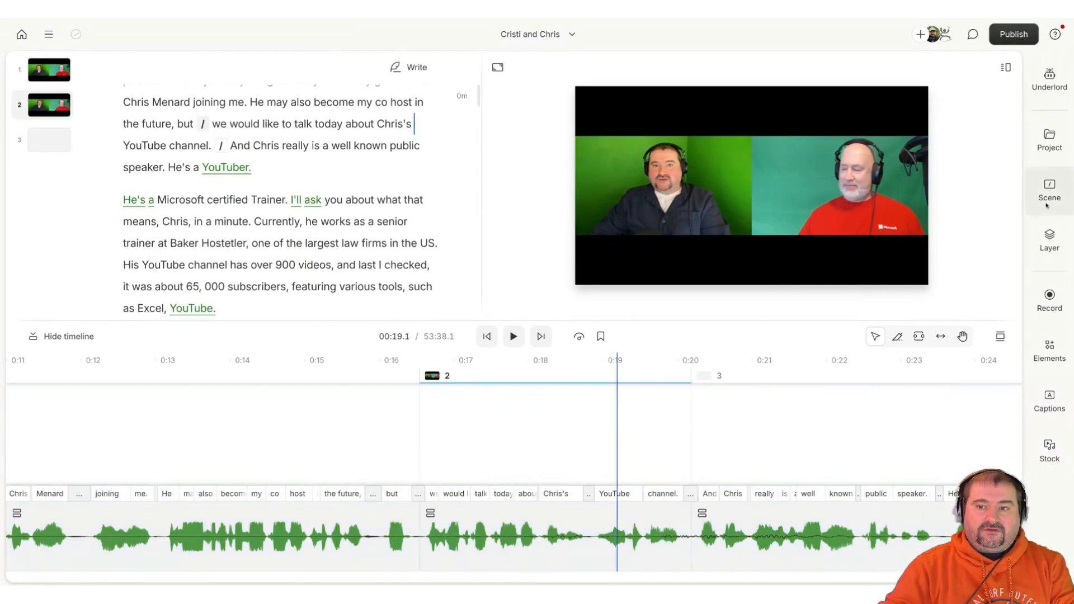
Step: Add a star element from Elements to scene 2 and centre it over the frame
left_click(1048, 351)
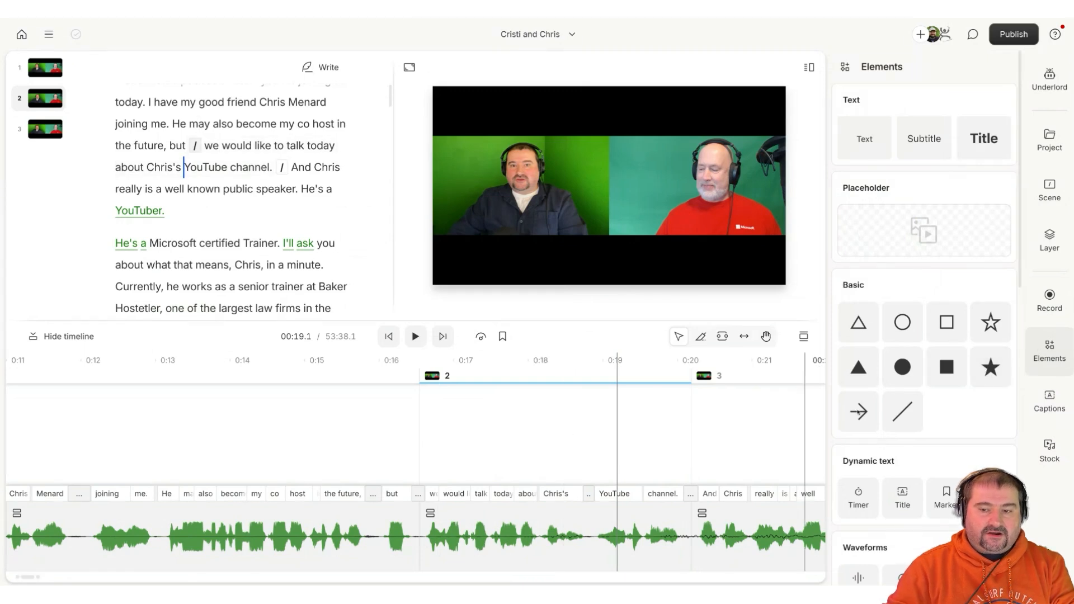
left_click(989, 322)
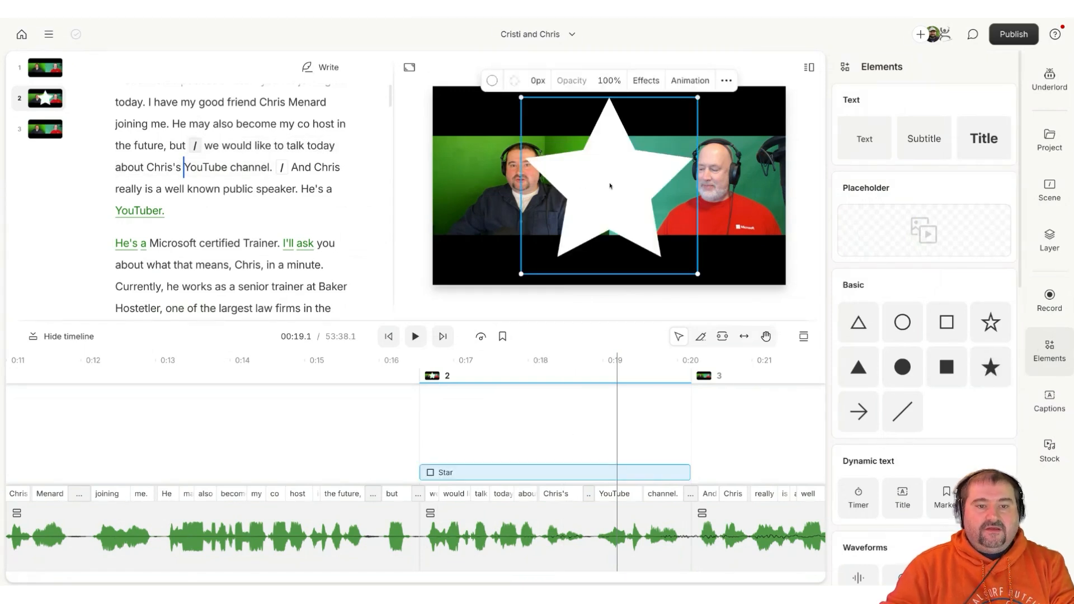
left_click_drag(609, 187, 565, 182)
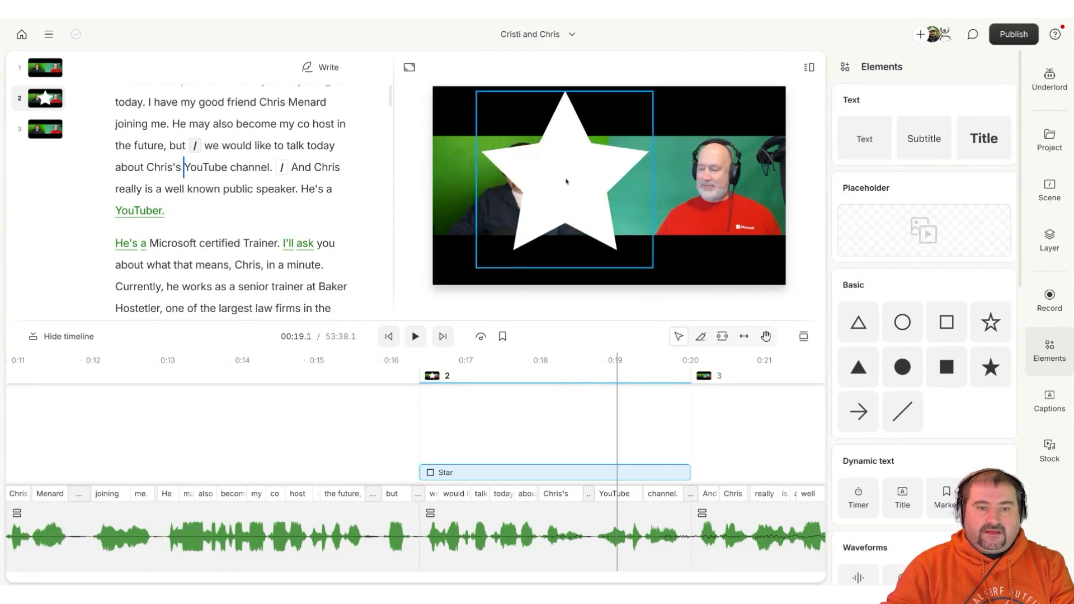
left_click_drag(566, 182, 609, 184)
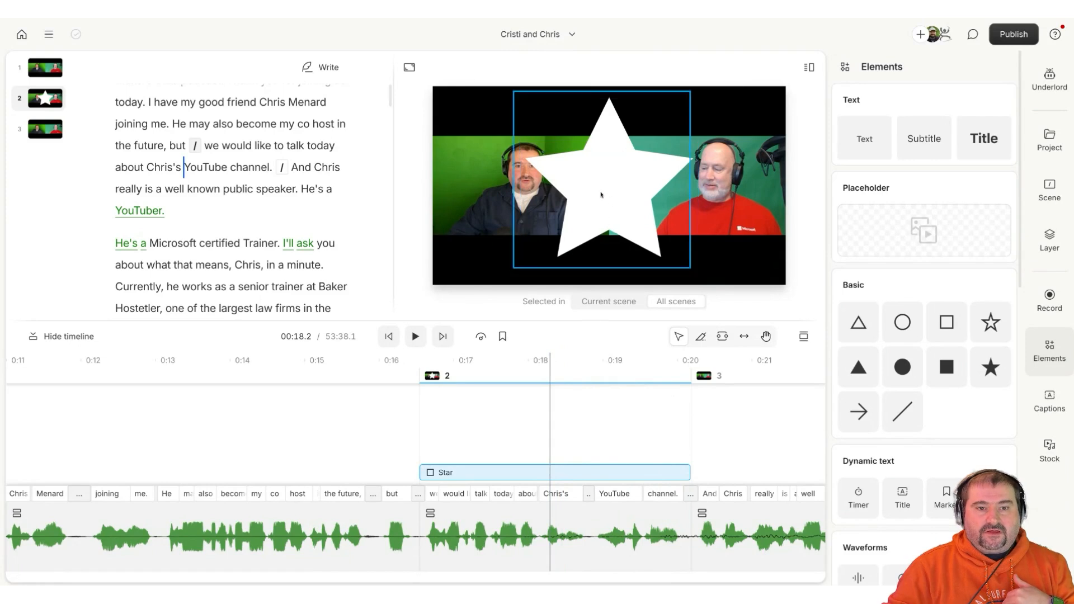
Step: Reposition the star over the video and set it to show in every scene
left_click_drag(608, 195, 539, 185)
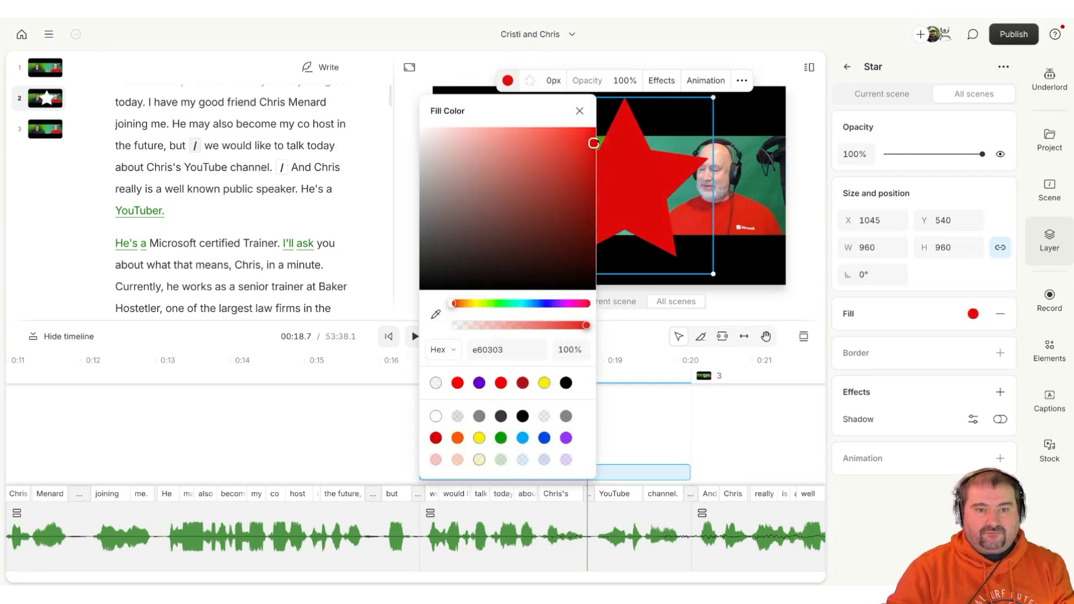
left_click(579, 110)
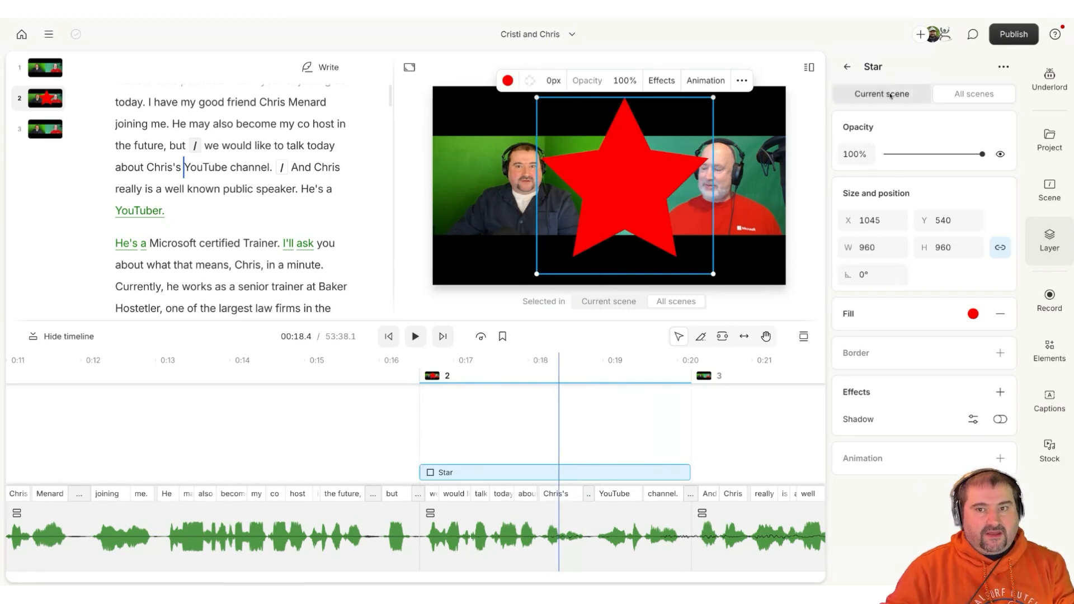
left_click(972, 94)
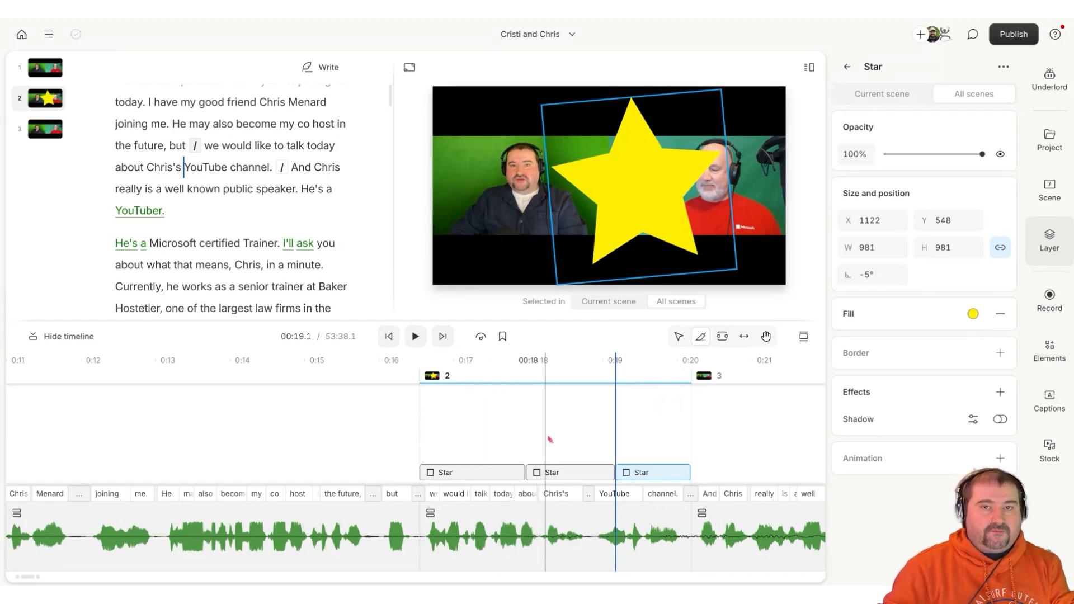
mouse_move(678, 337)
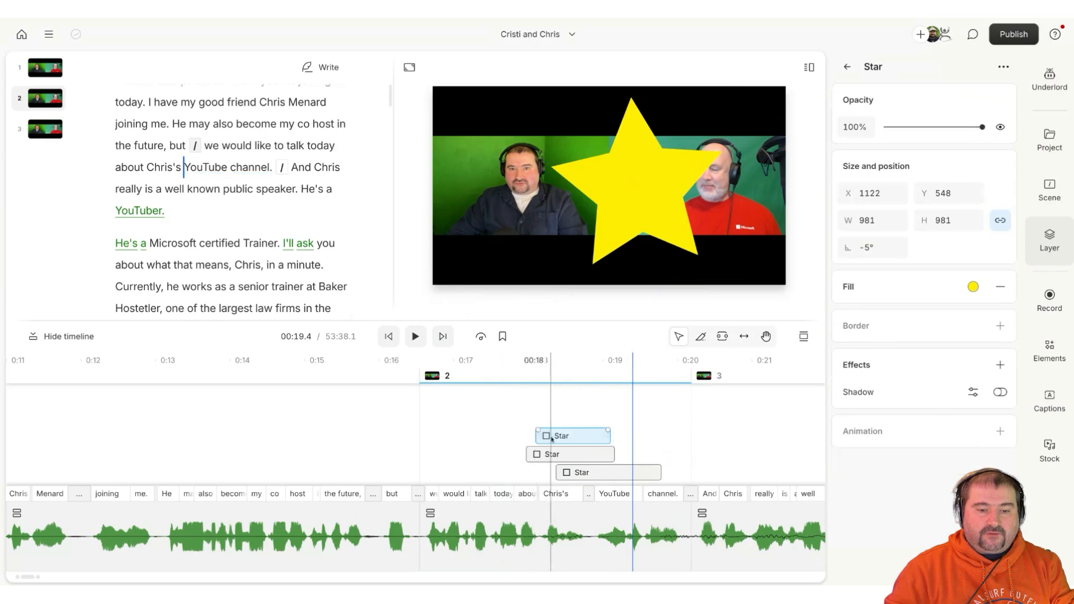
Step: Drag a star layer clip to a different start time within its scene
left_click_drag(572, 436, 608, 472)
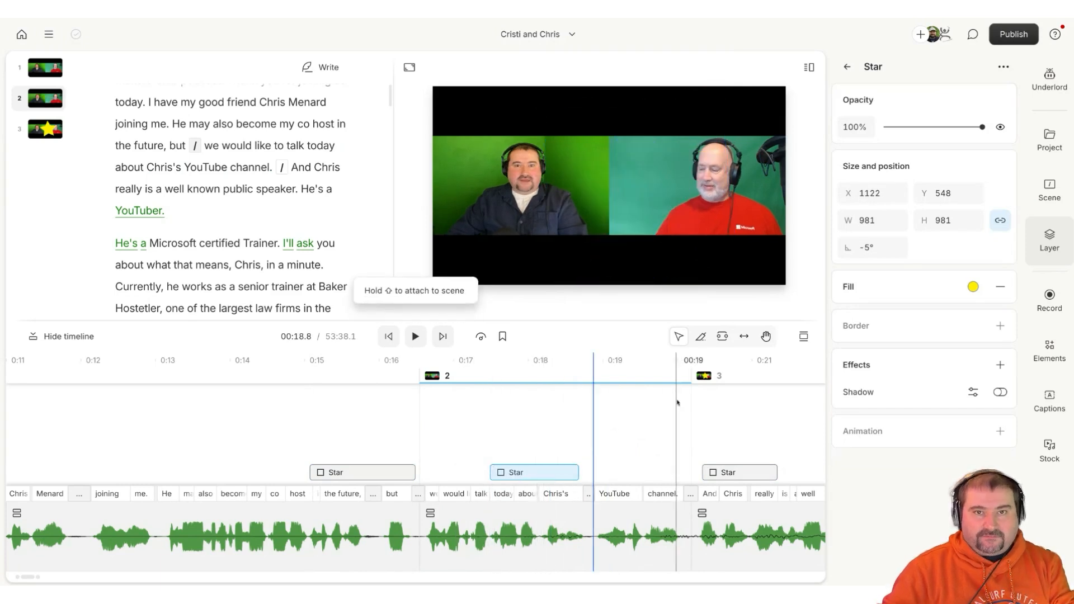
mouse_move(701, 337)
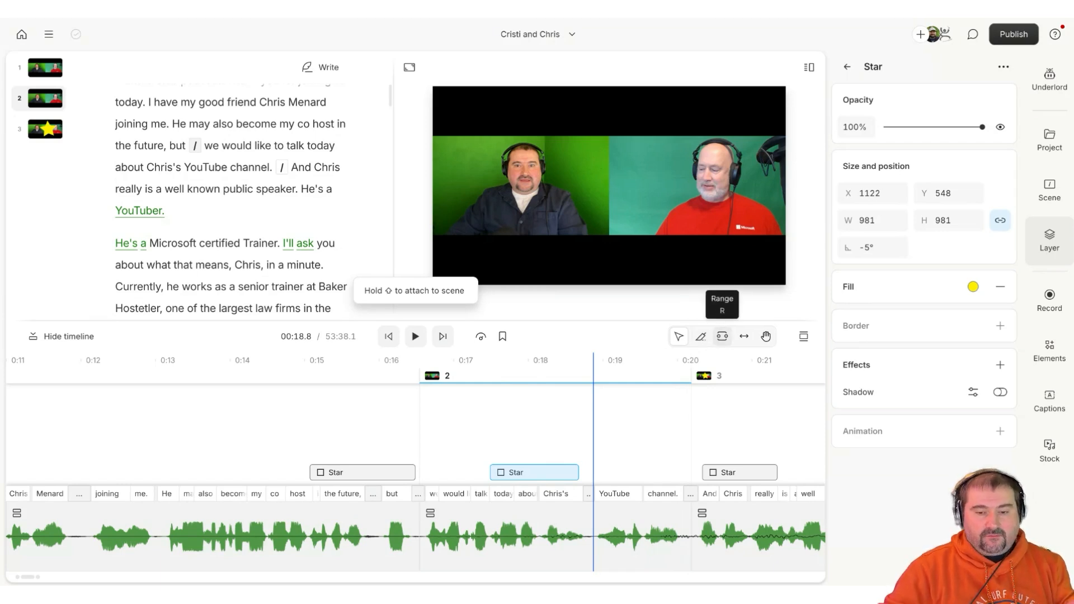
Step: Use the Range tool to mark the 1.28-second "He's a YouTuber." stretch on the audio track
left_click(720, 336)
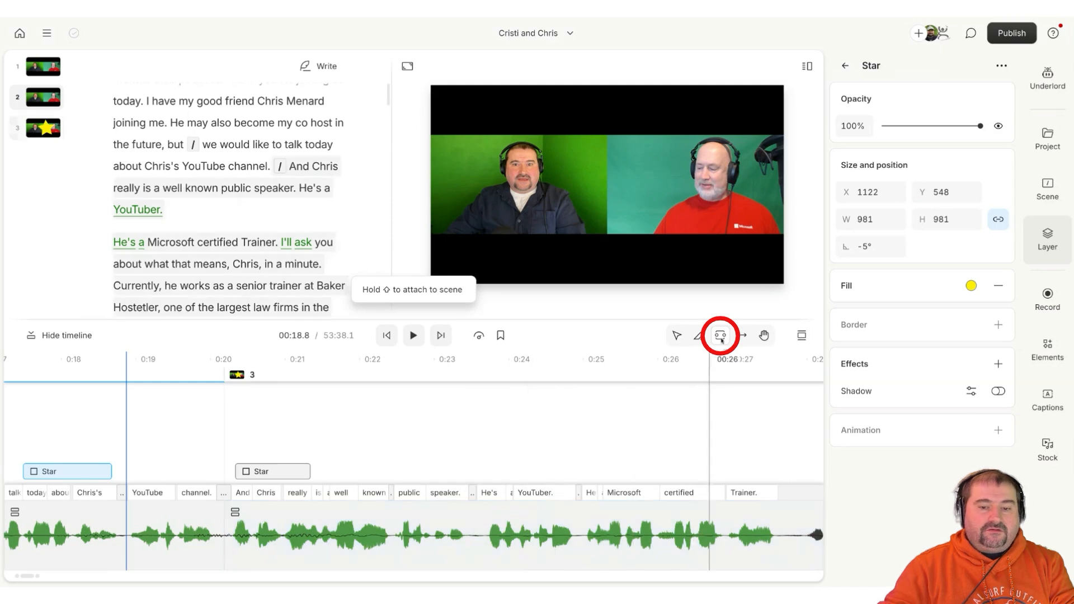
left_click(480, 535)
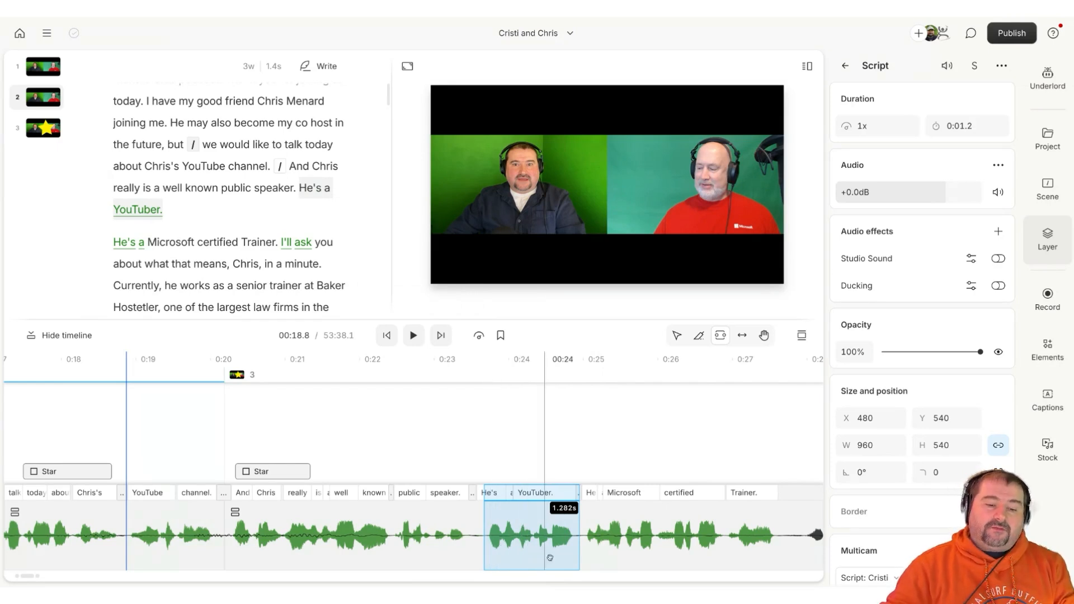
Step: Mute the marked "He's a YouTuber." range from the Audio properties panel
left_click(998, 285)
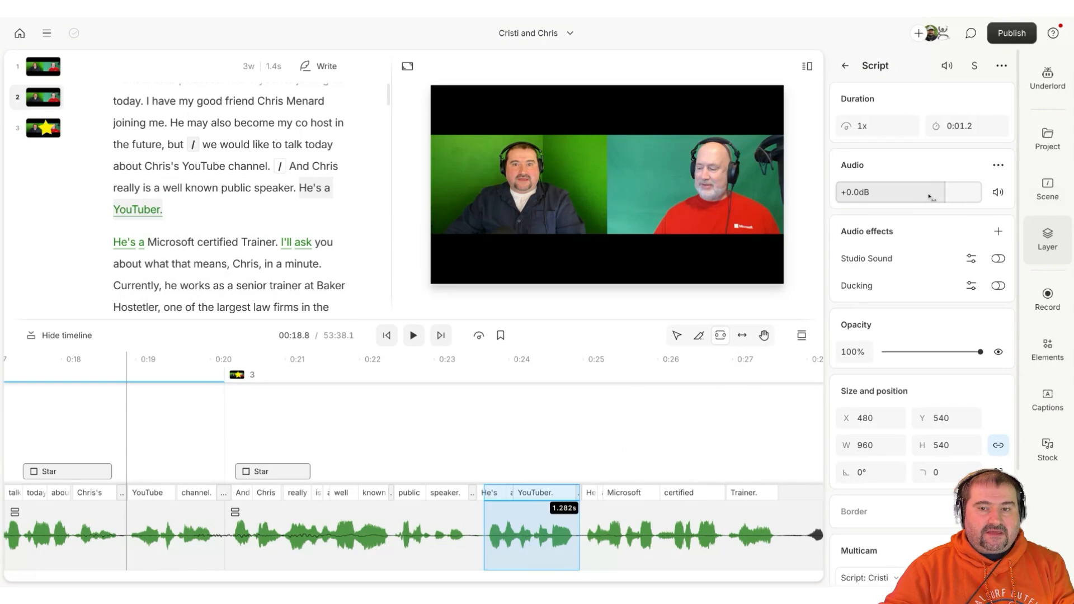
mouse_move(997, 192)
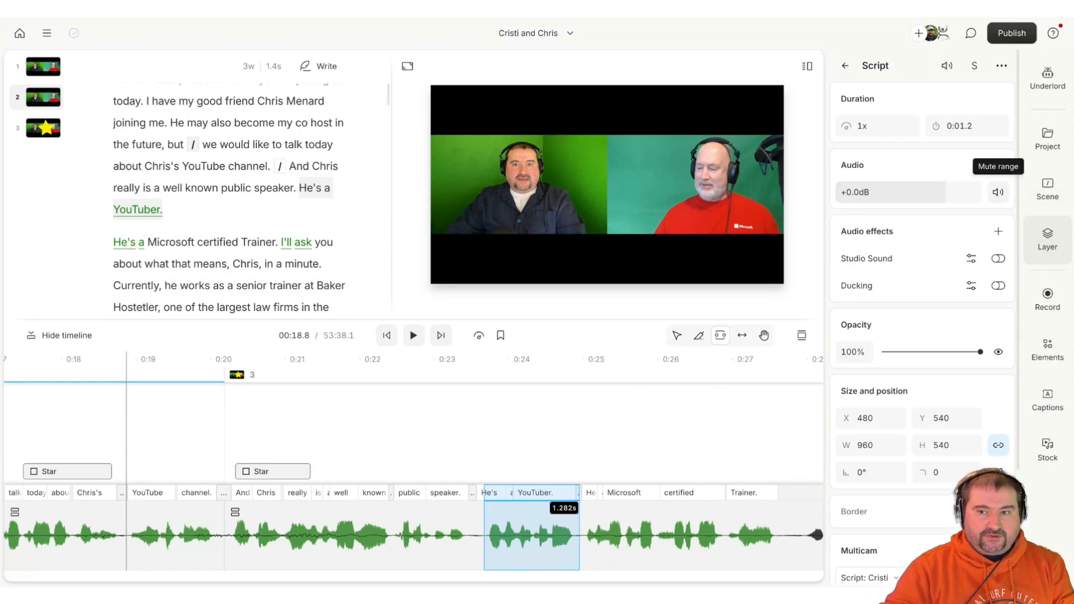
left_click(997, 191)
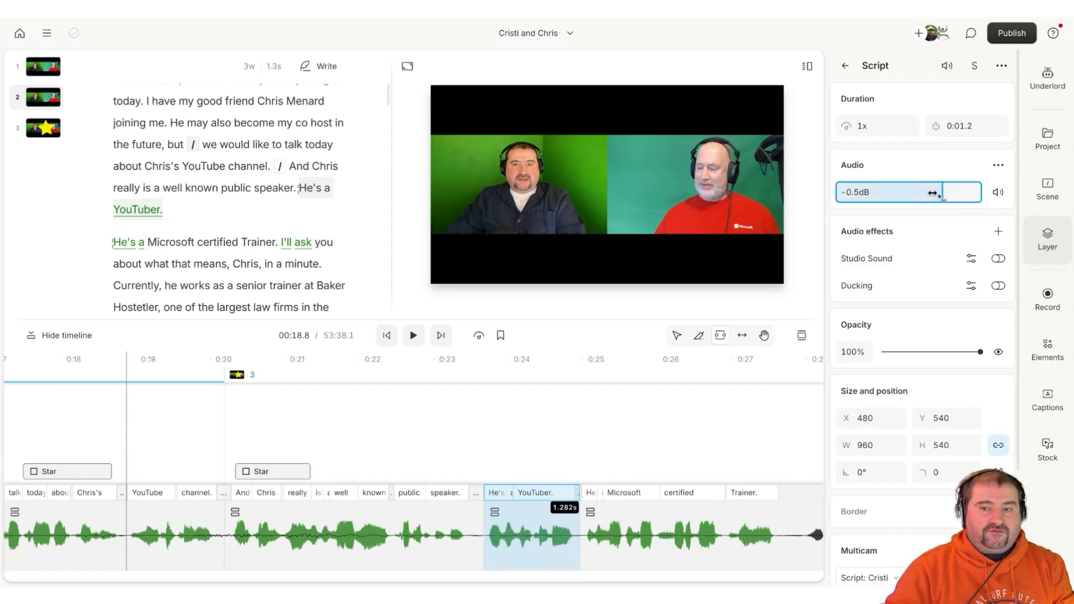
Step: Lower the marked range's audio gain to -8.0dB
left_click_drag(933, 192, 955, 192)
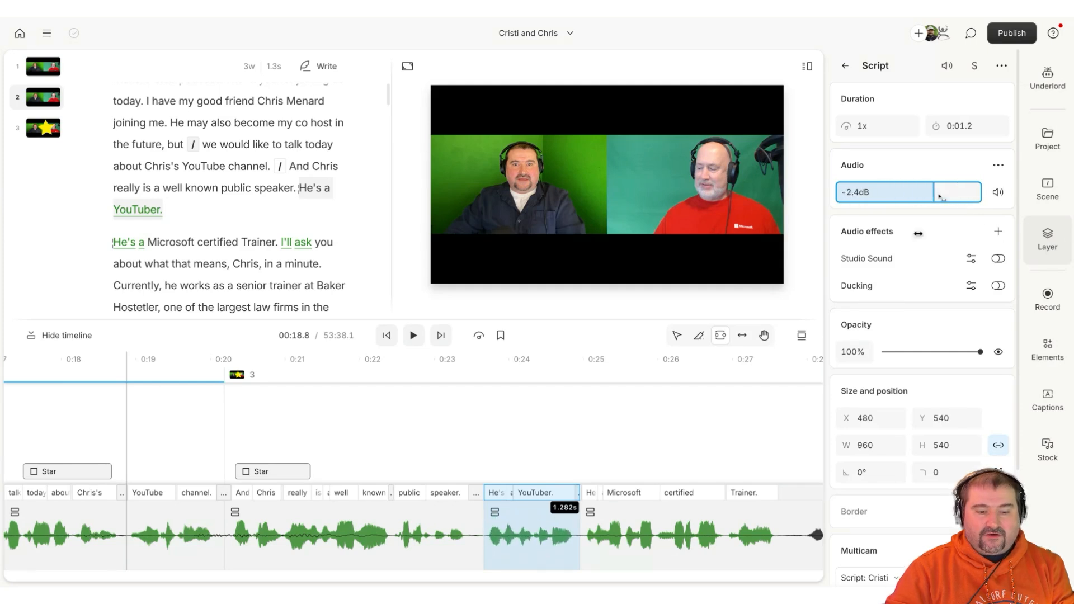
type("-8.0dB")
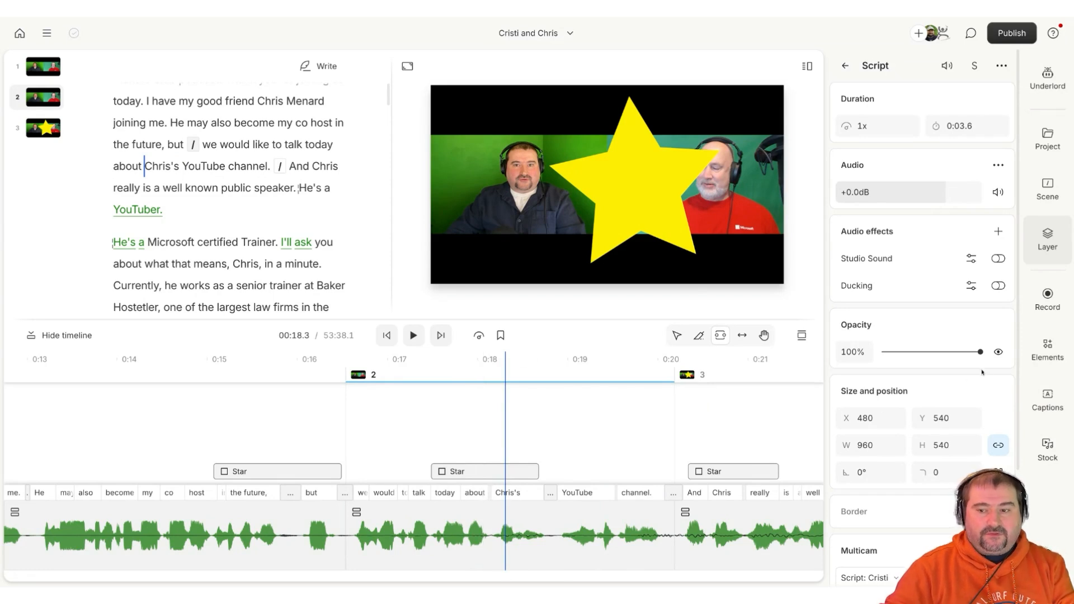
Step: Add the stock 'Reggae Is The Answer (Instrumental)' track as a music layer
left_click(1048, 449)
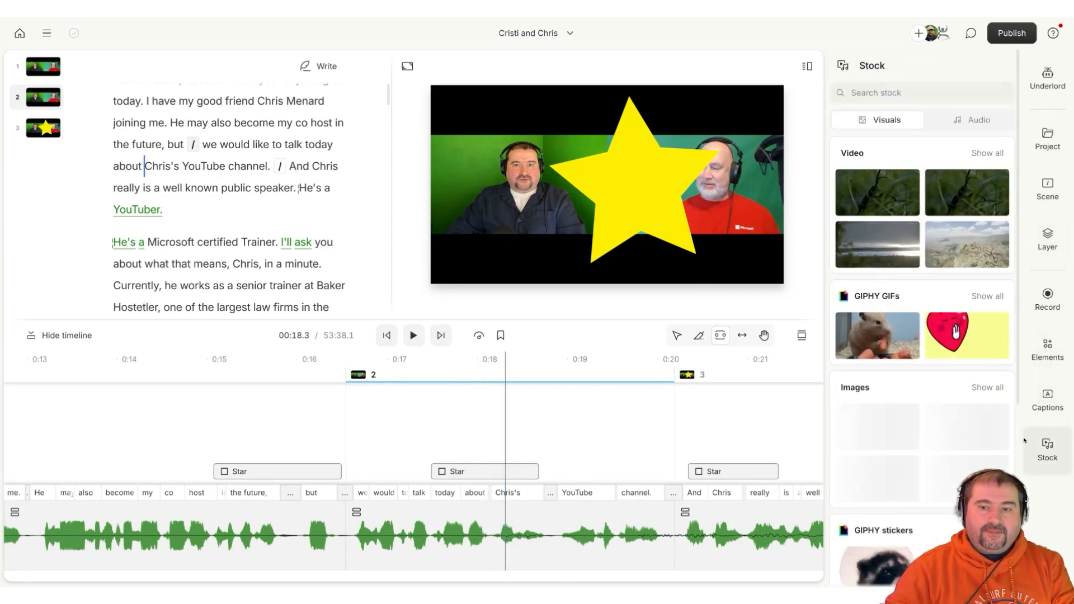
left_click(978, 120)
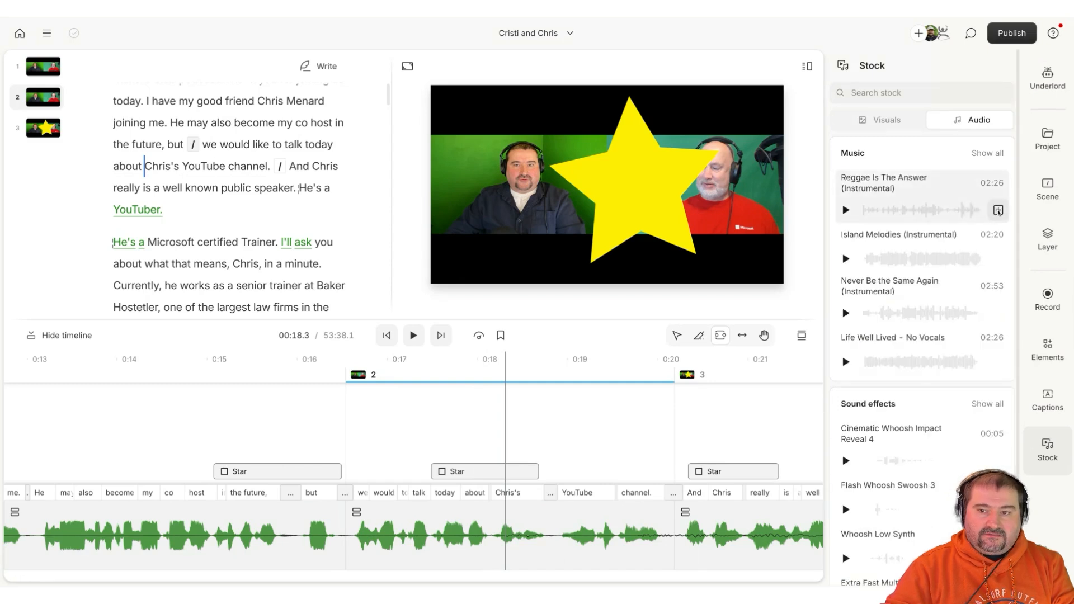
left_click(997, 211)
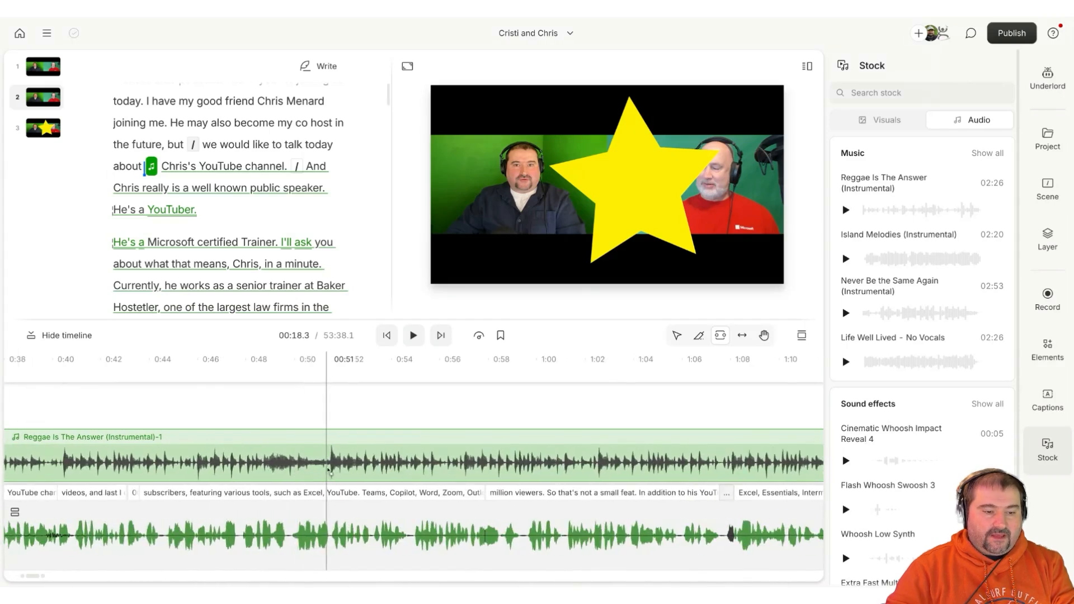
Step: Mark and adjust a section of the music clip so it starts around 0:20 at scene 3
left_click_drag(328, 462, 445, 462)
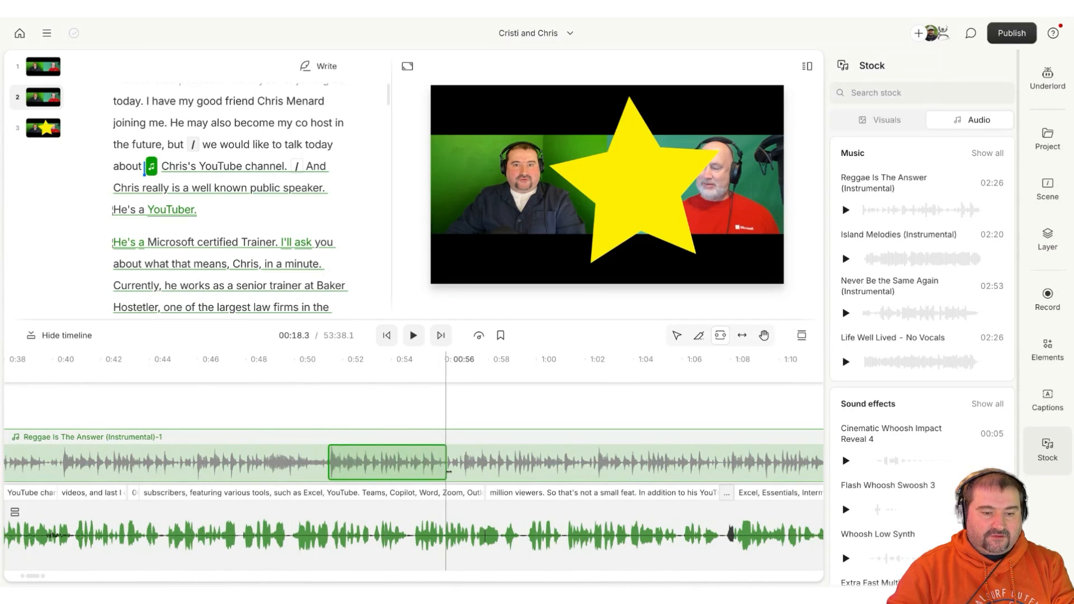
left_click_drag(446, 466, 400, 465)
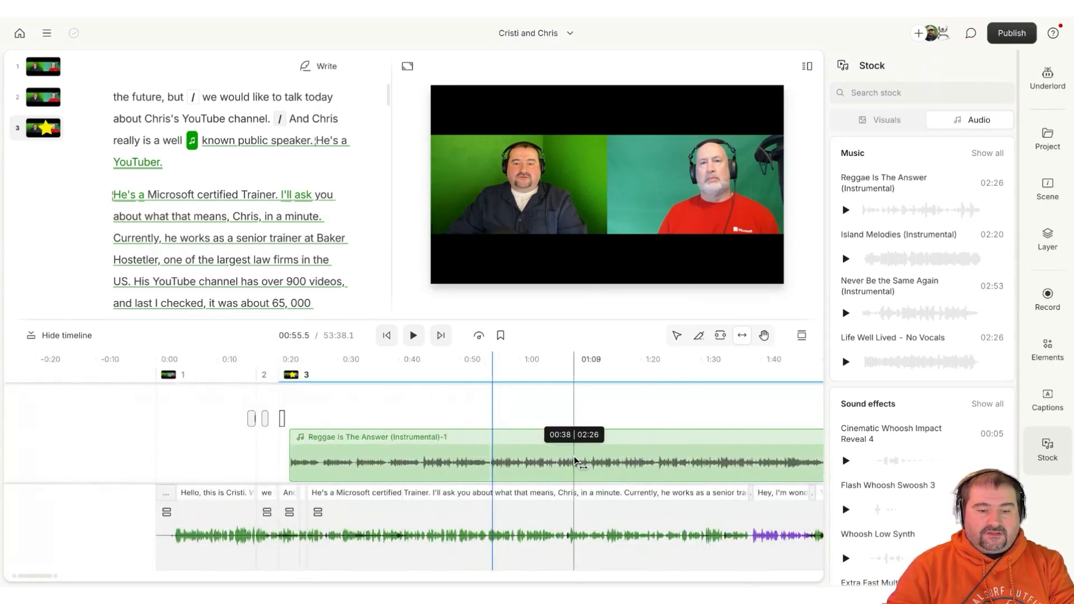
Step: Slip the 'Reggae Is The Answer' clip, then trim it to roughly 0:47–1:19 in the third scene
left_click_drag(573, 465, 289, 465)
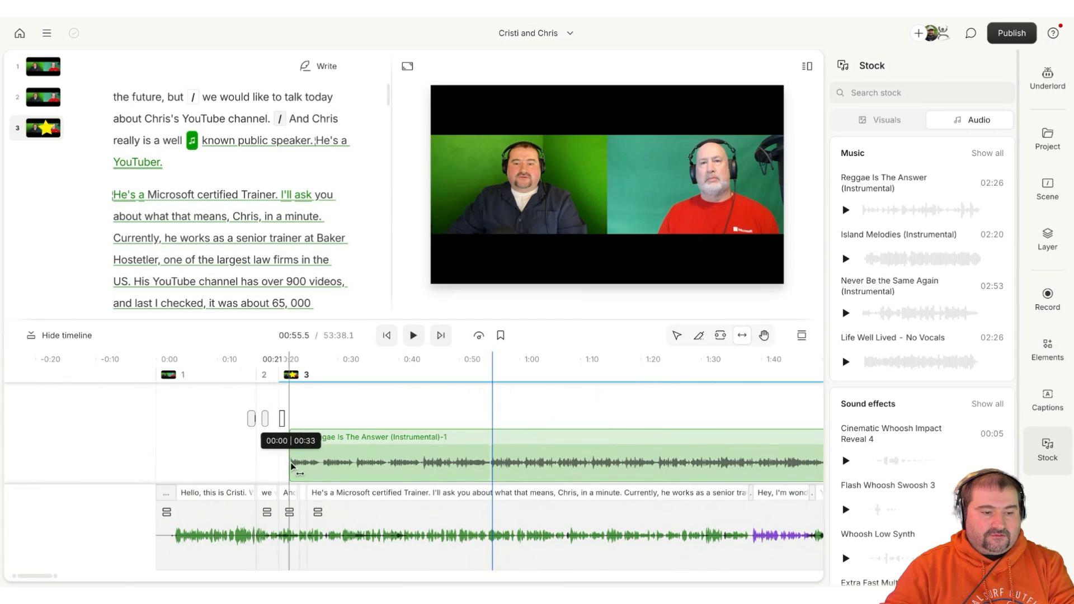
left_click(388, 462)
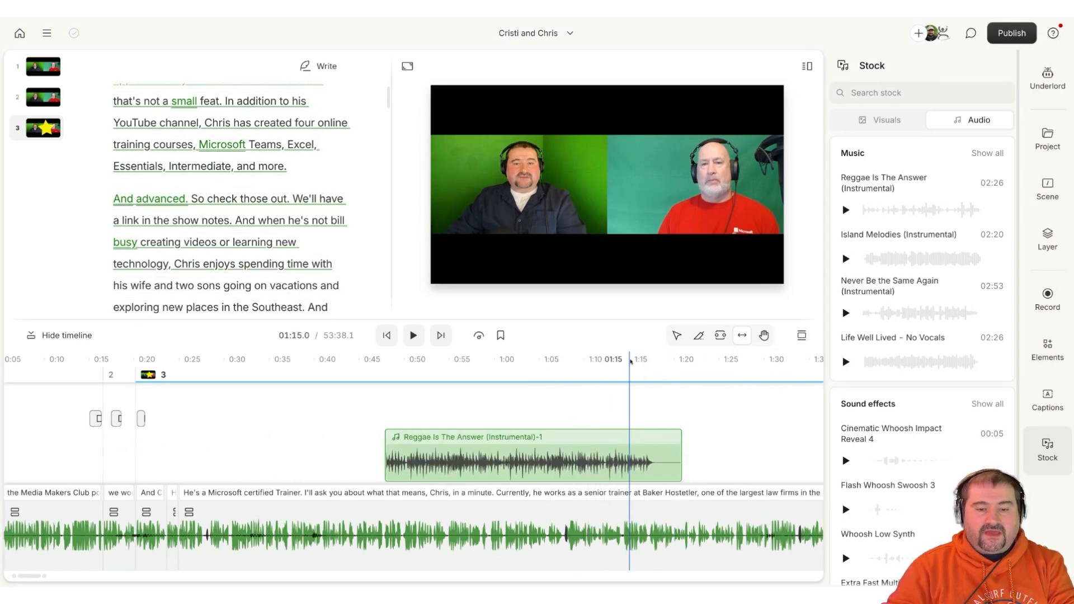
left_click(413, 334)
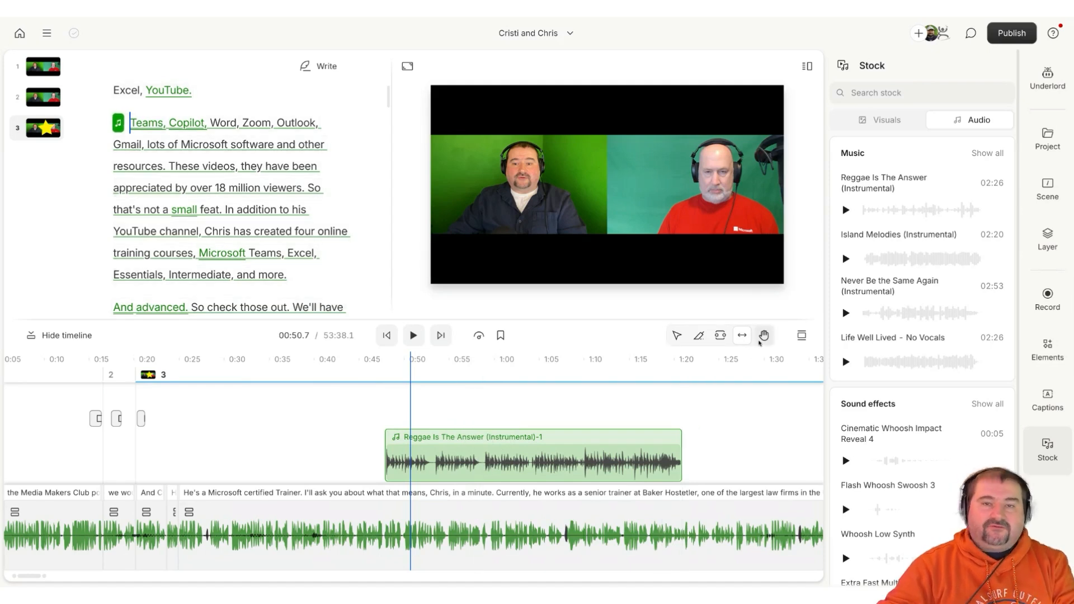
mouse_move(764, 336)
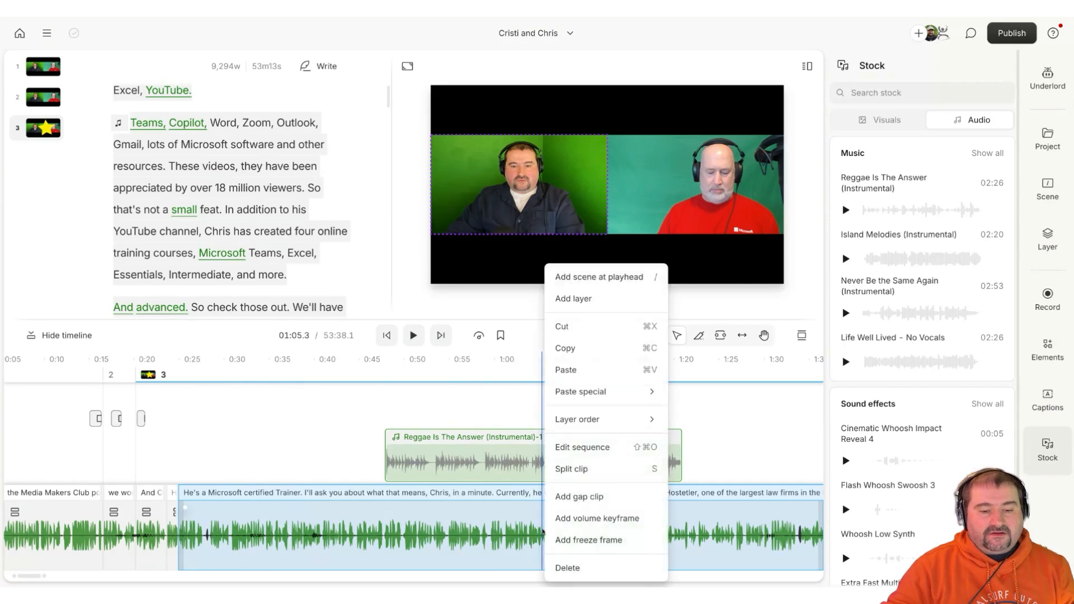
Step: Enter the speaker clip's sequence so Cristi and Chris appear on separate tracks
left_click(582, 448)
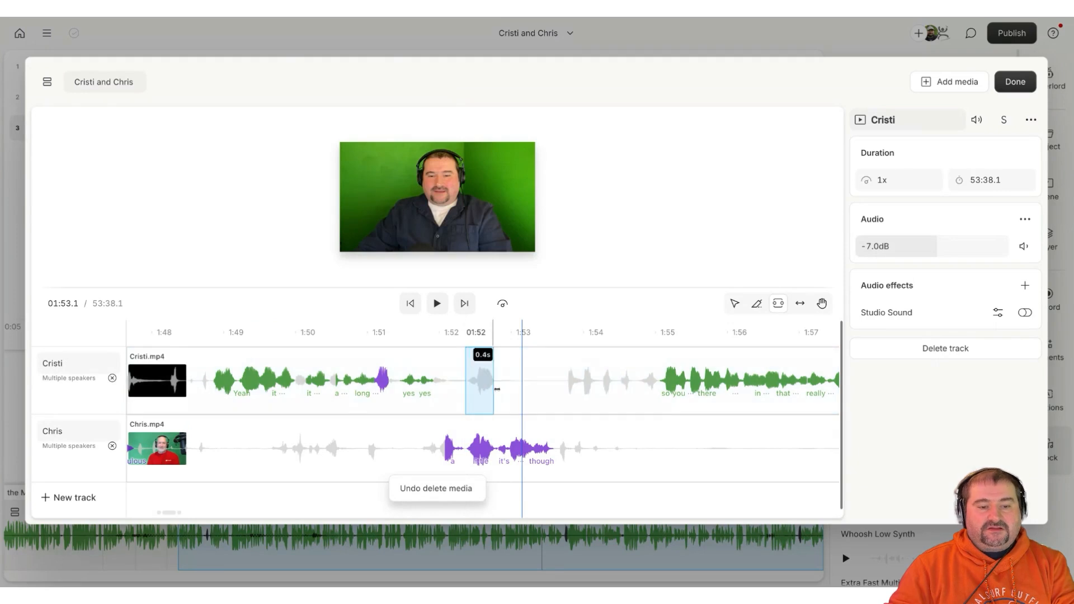
Step: Widen the removed crosstalk range on Cristi's track near 1:52 to about 1.17 seconds
left_click_drag(497, 390, 550, 390)
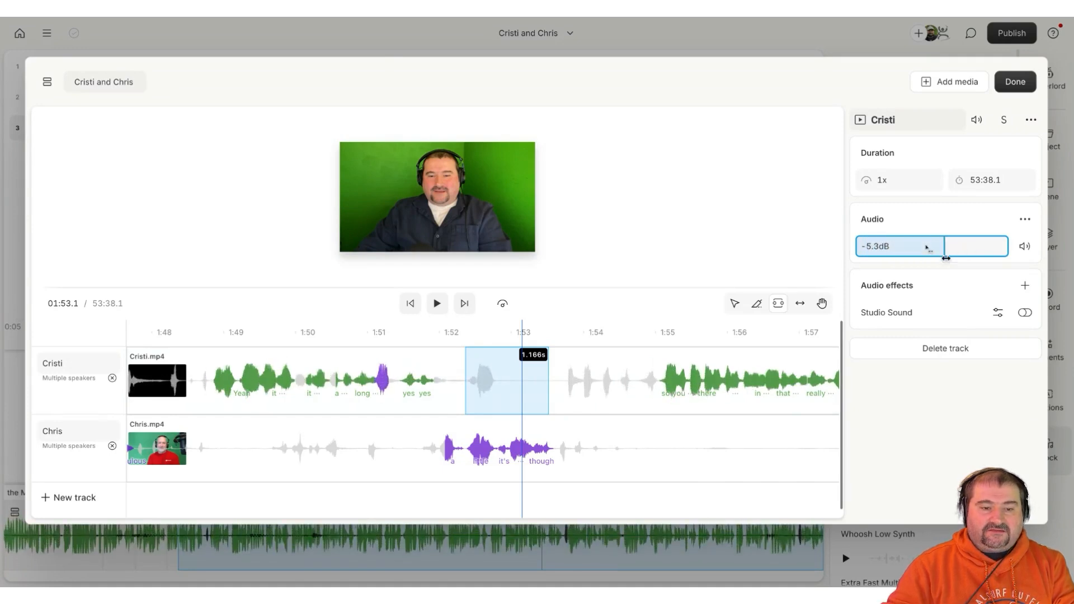
Step: Lower Cristi's track volume to about -8.5 dB with the Audio slider
left_click_drag(933, 257, 921, 257)
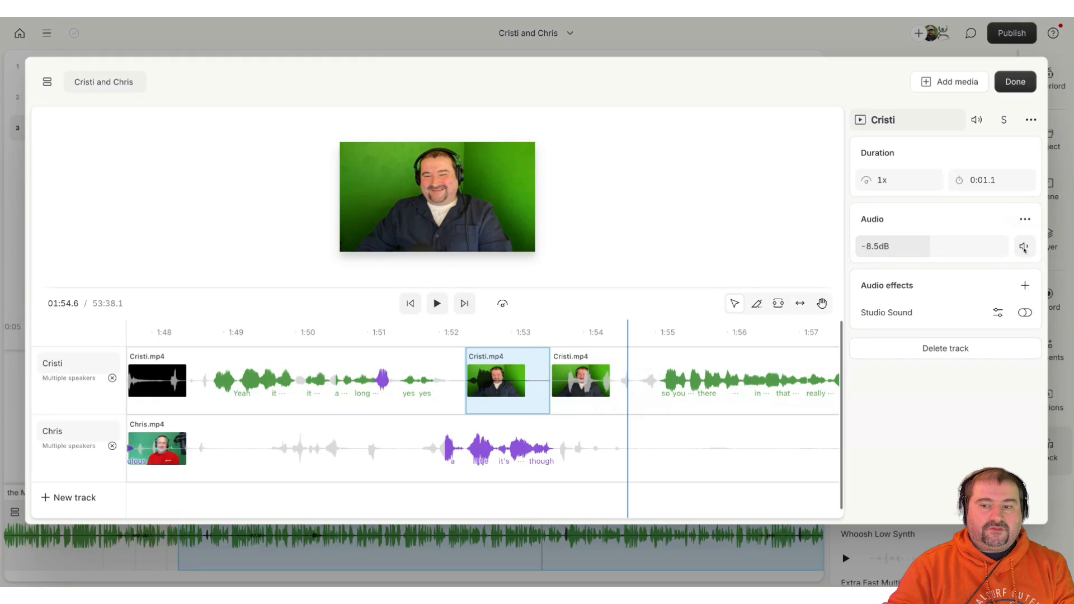
Step: Mute the separated 1.1-second crosstalk clip on Cristi's track near 1:52
left_click(1026, 246)
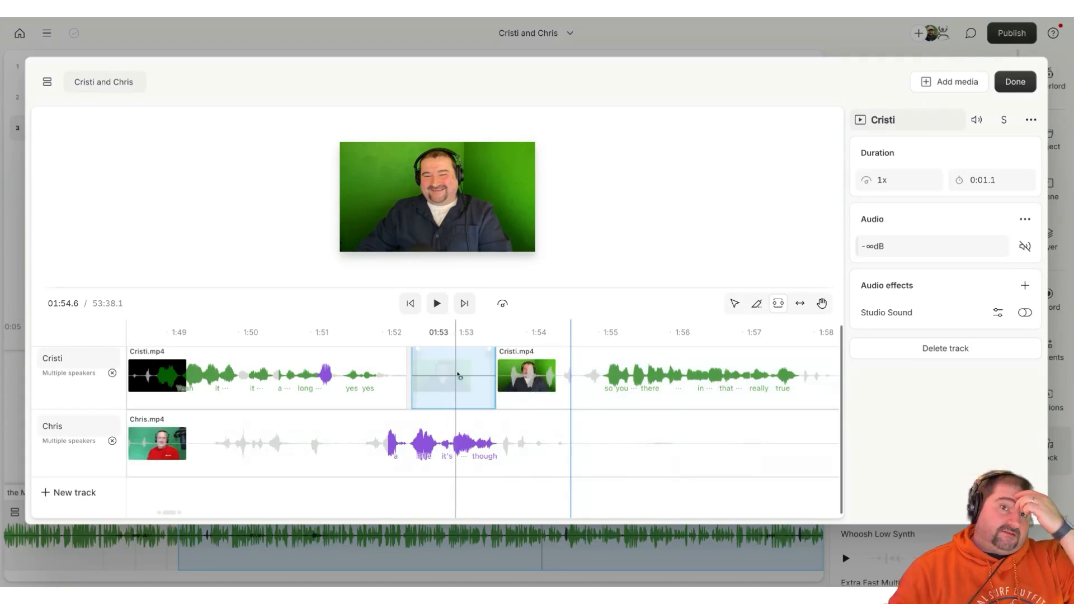
Step: Leave the sequence editor via Done, returning to the main composition timeline
left_click(1015, 81)
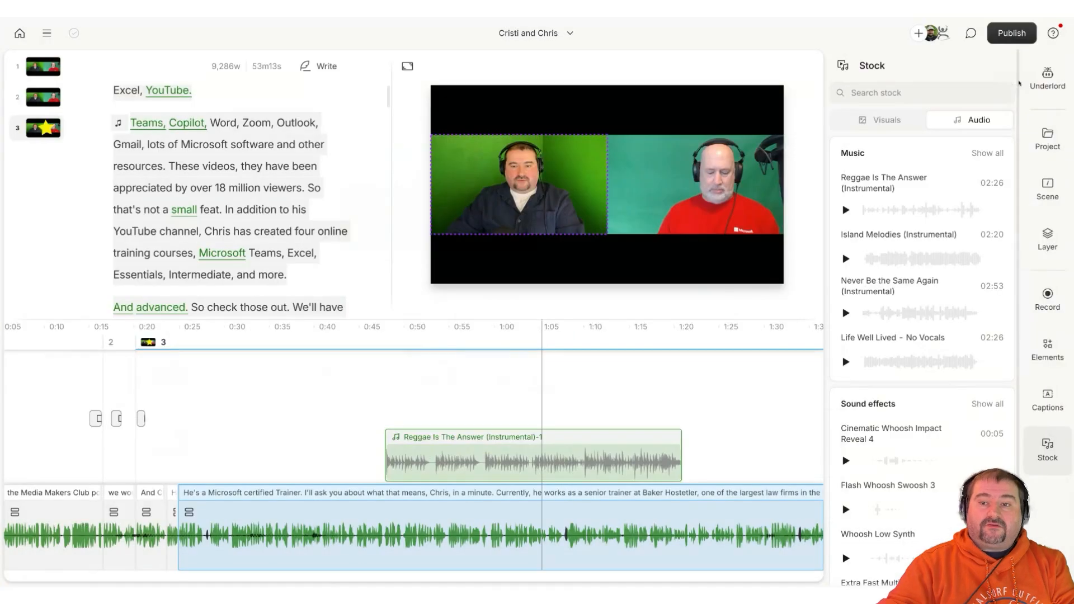